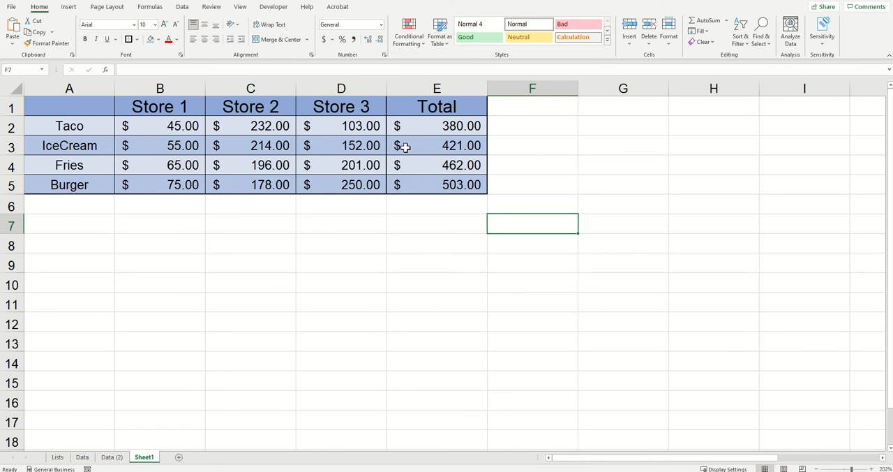
mouse_move(405, 126)
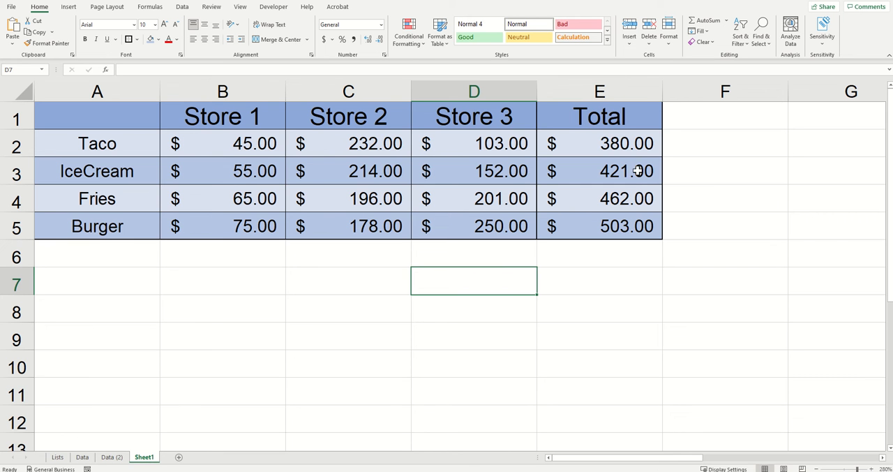
mouse_move(620, 151)
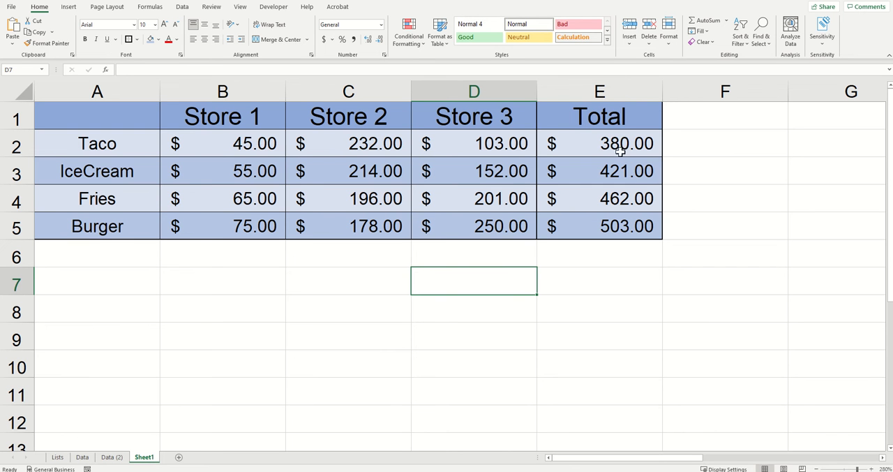
Step: Inspect Taco's 380.00 total formula and the Store 3 value 103.00 it references
click(600, 142)
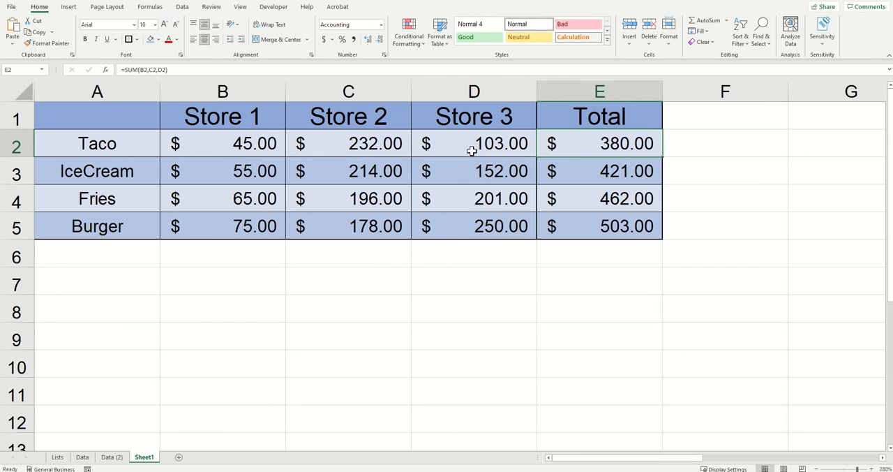
mouse_move(459, 131)
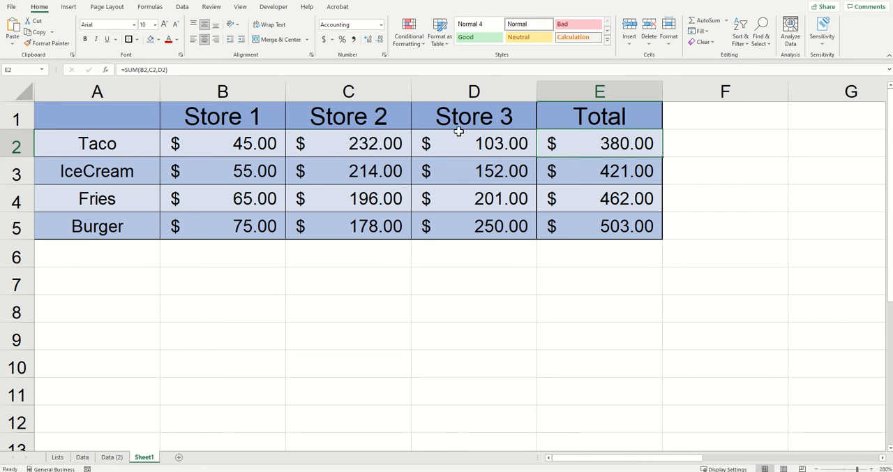
click(474, 142)
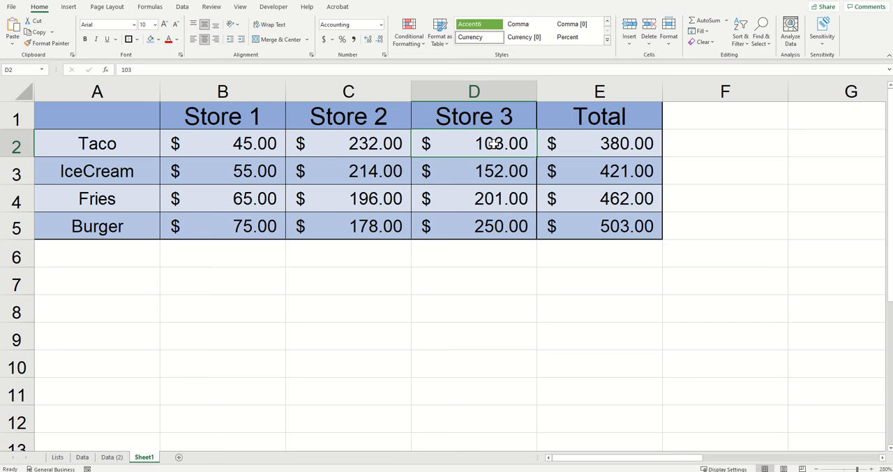
double_click(475, 142)
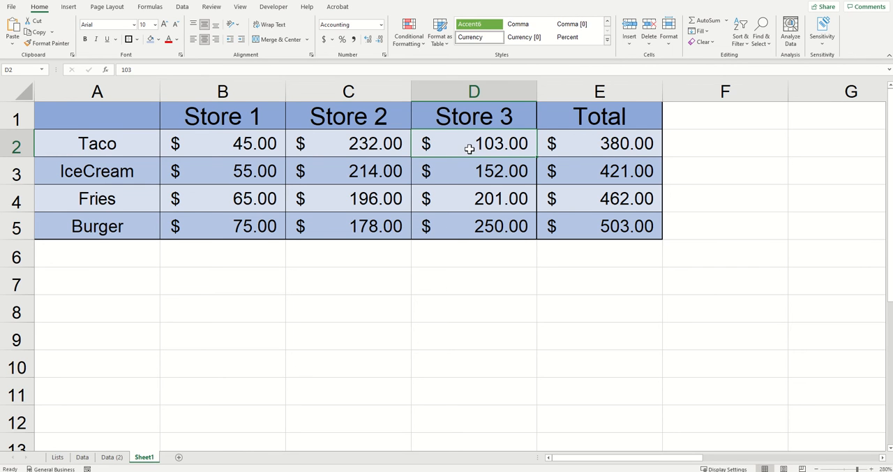
Step: Delete Taco's Store 3 cell shifting left to trigger #REF!, then restore the 103 value
right_click(474, 142)
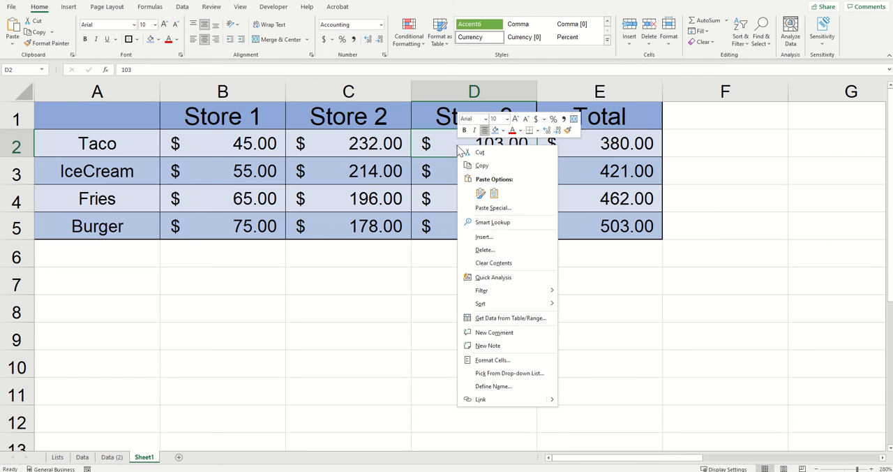
click(484, 248)
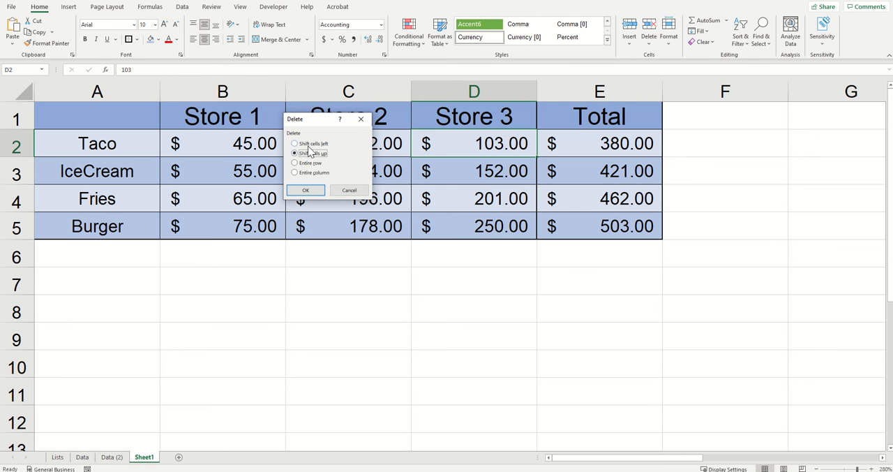
click(304, 190)
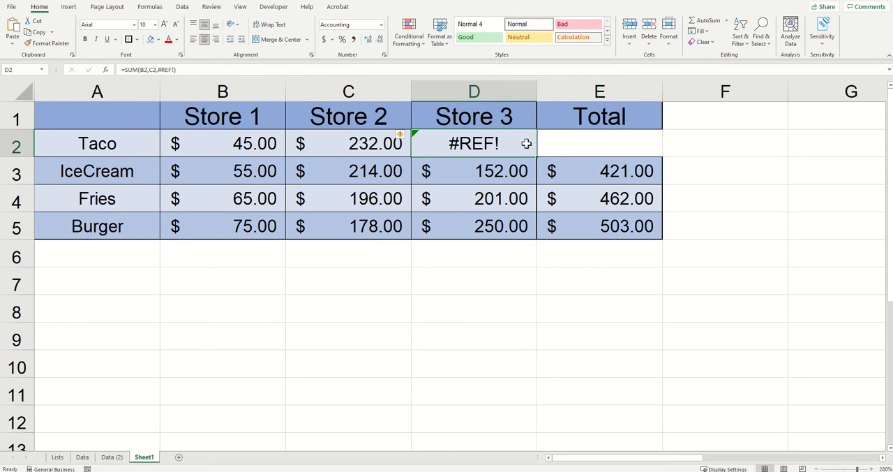
mouse_move(526, 123)
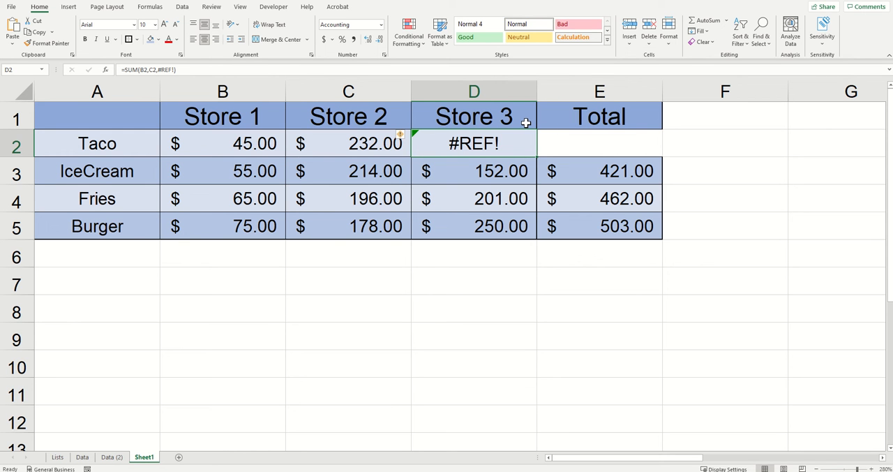
mouse_move(523, 134)
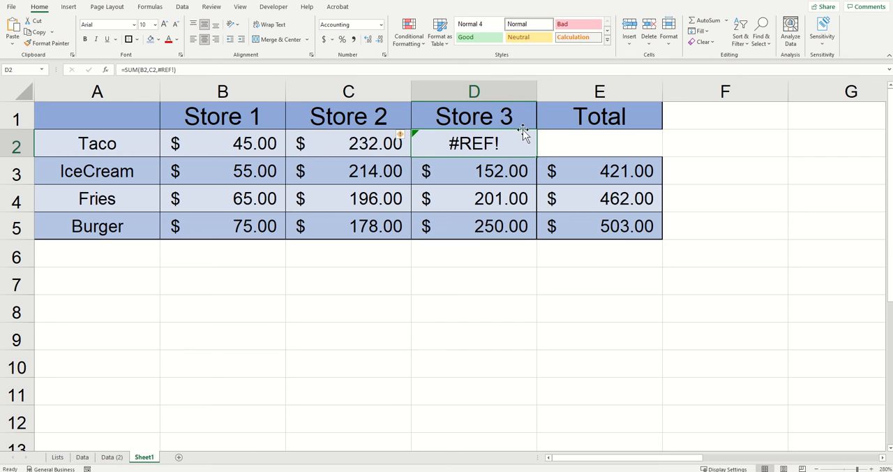
mouse_move(509, 144)
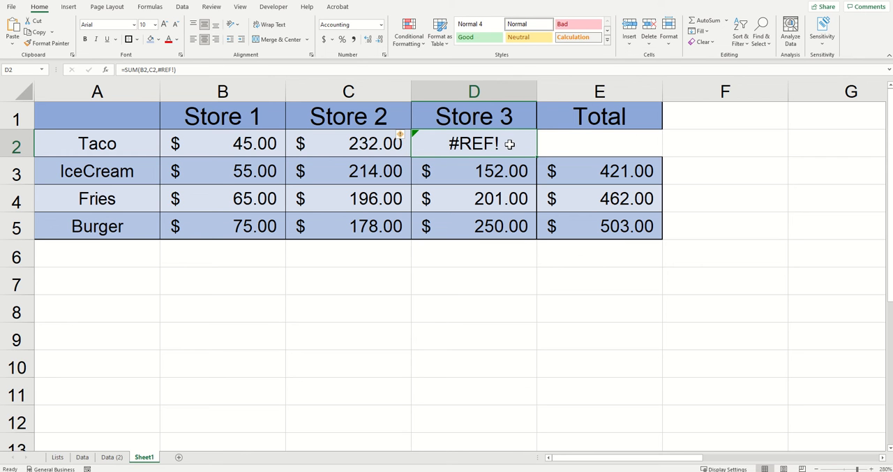
mouse_move(119, 65)
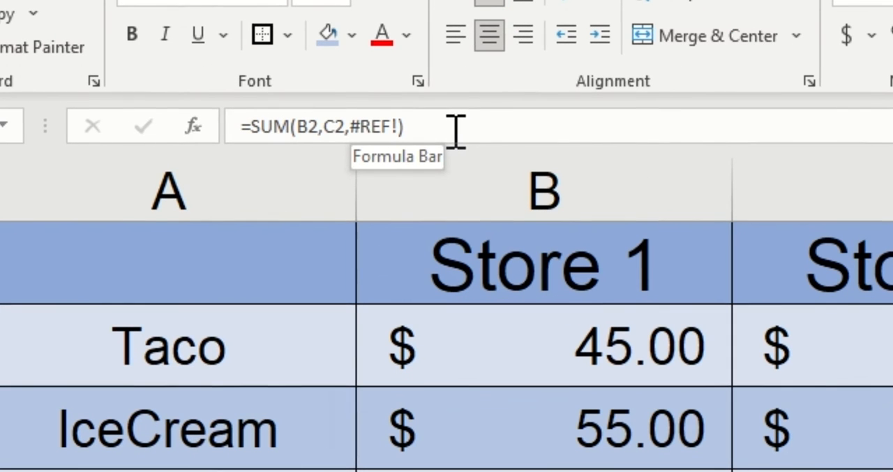
mouse_move(457, 146)
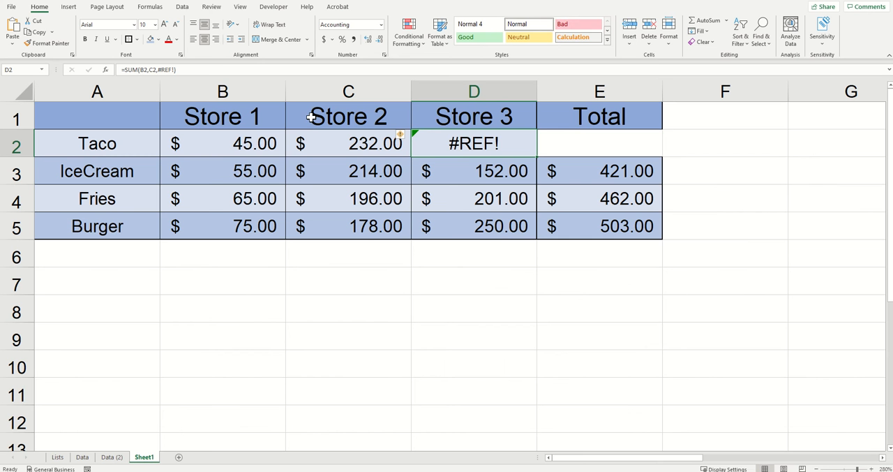
text(103)
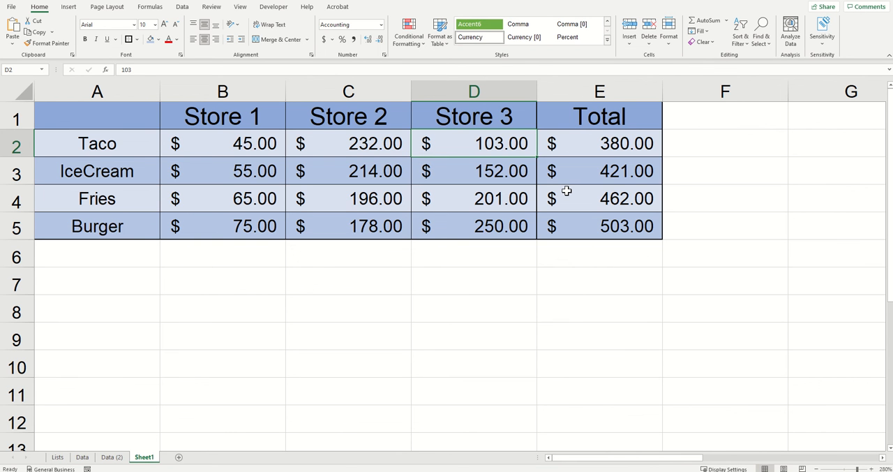
Step: Delete the whole Store 2 column C so every Total turns into #REF!
click(474, 92)
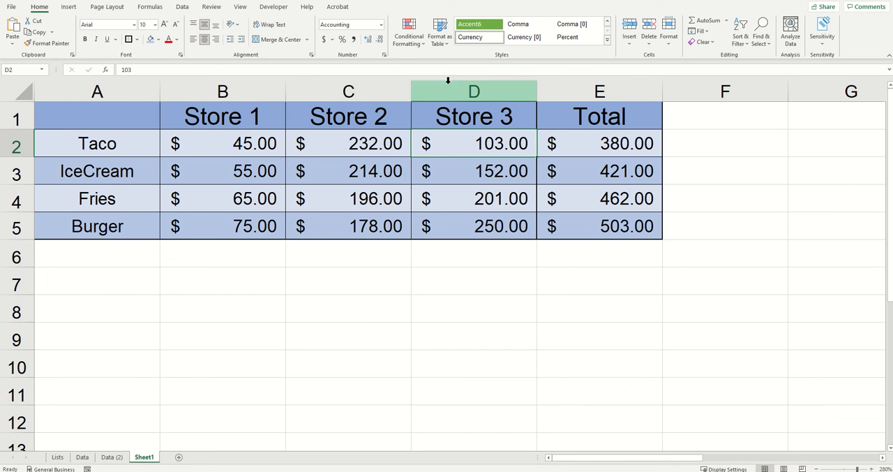
click(349, 92)
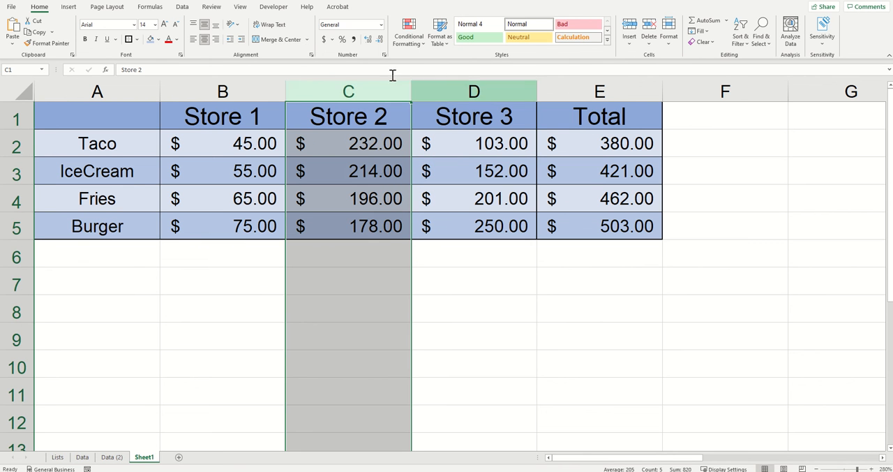
right_click(349, 92)
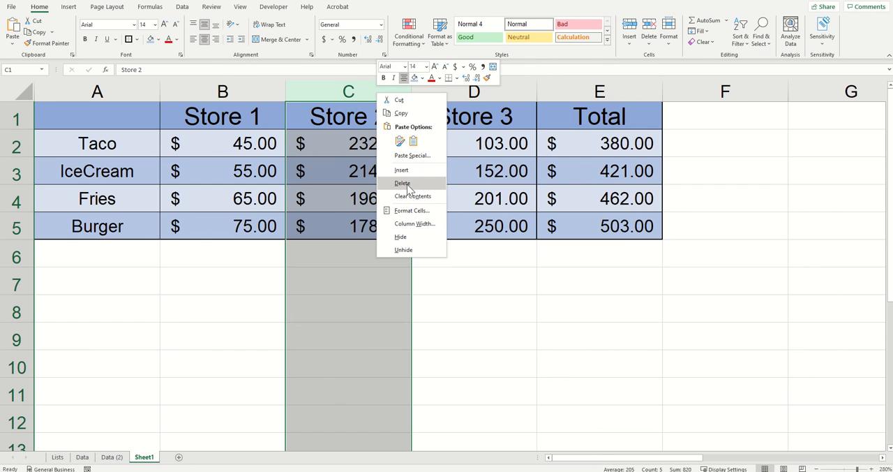
click(402, 183)
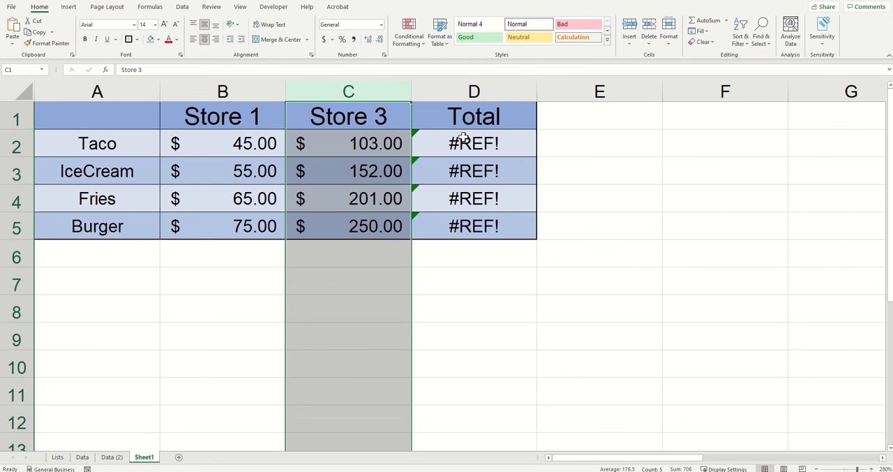
click(475, 170)
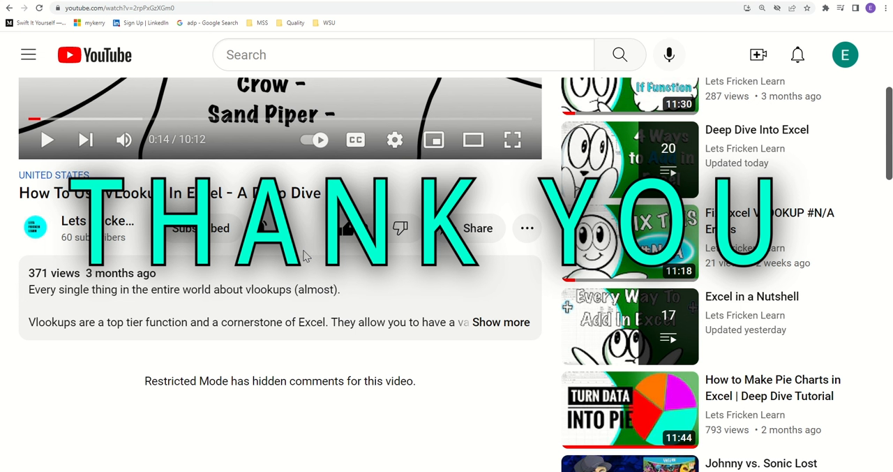
mouse_move(304, 257)
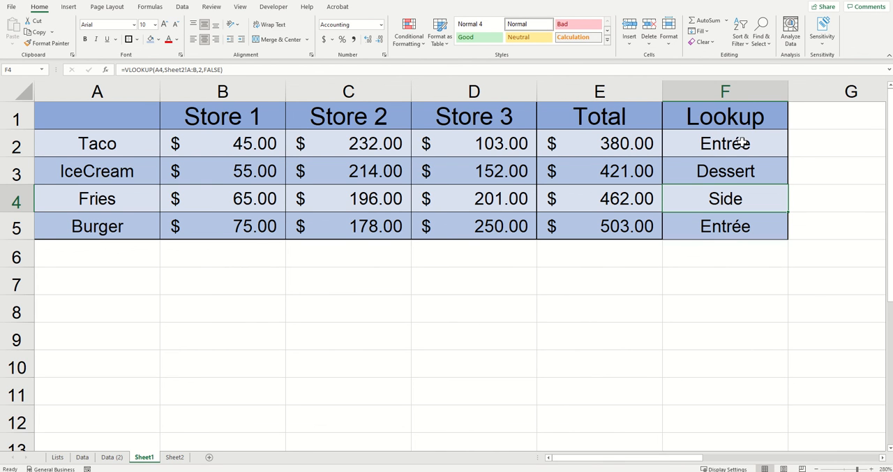
click(726, 143)
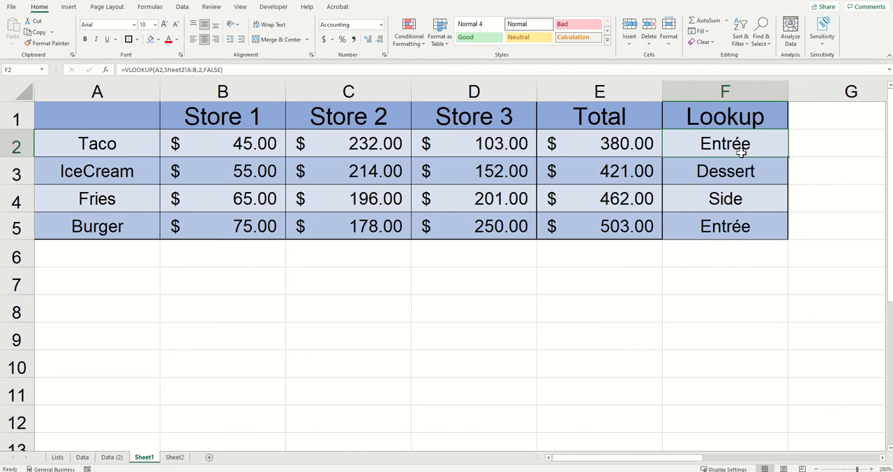
mouse_move(199, 103)
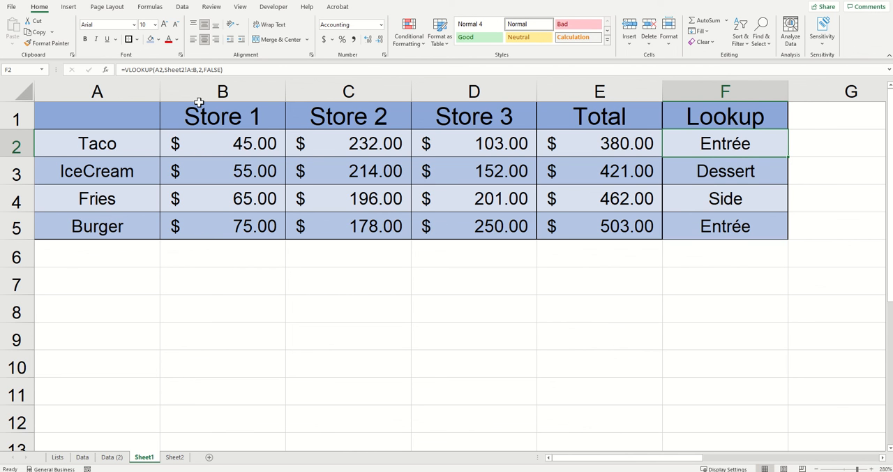
mouse_move(197, 69)
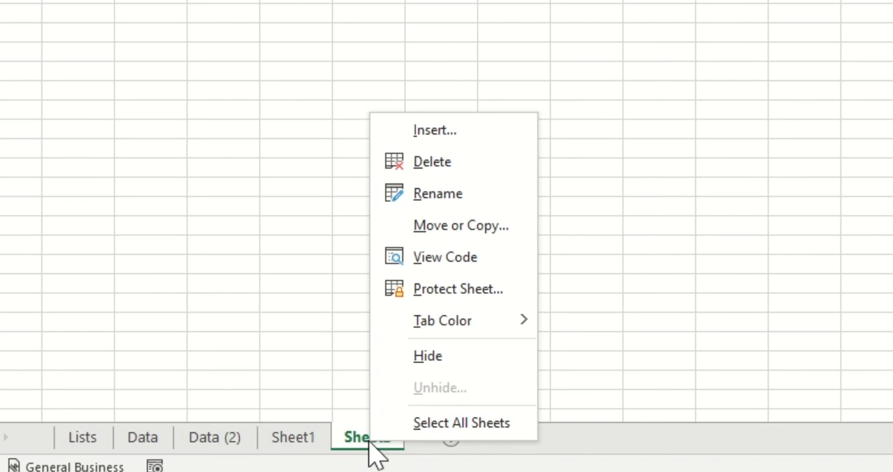
Step: Delete Sheet2 and confirm, filling the Lookup column with #REF! errors
click(433, 162)
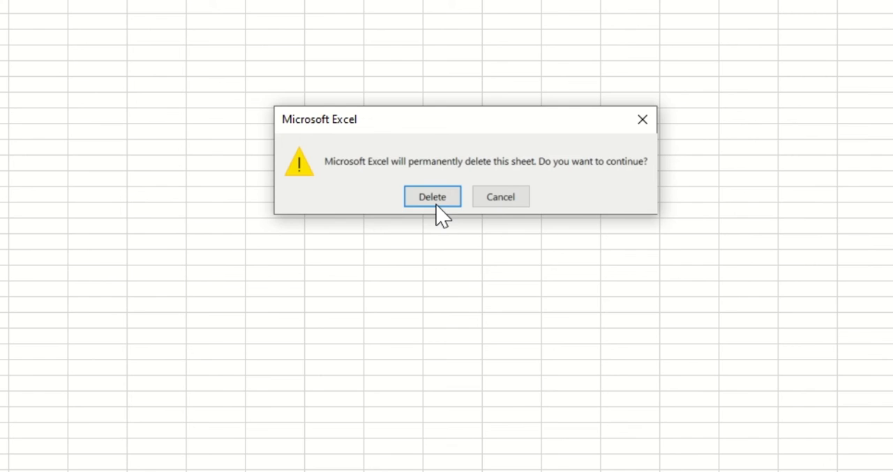
click(432, 195)
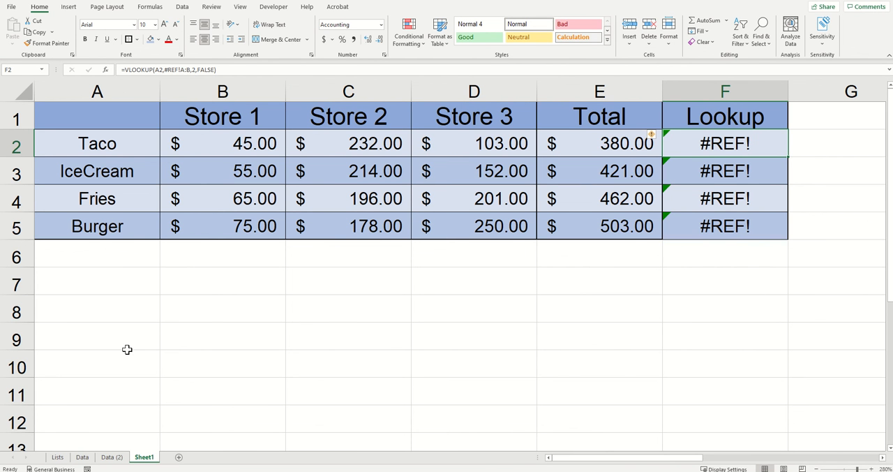
mouse_move(251, 436)
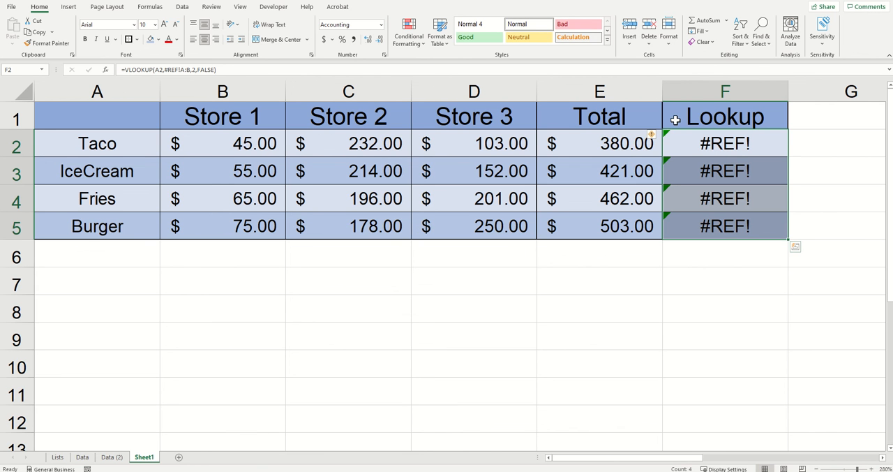
mouse_move(676, 103)
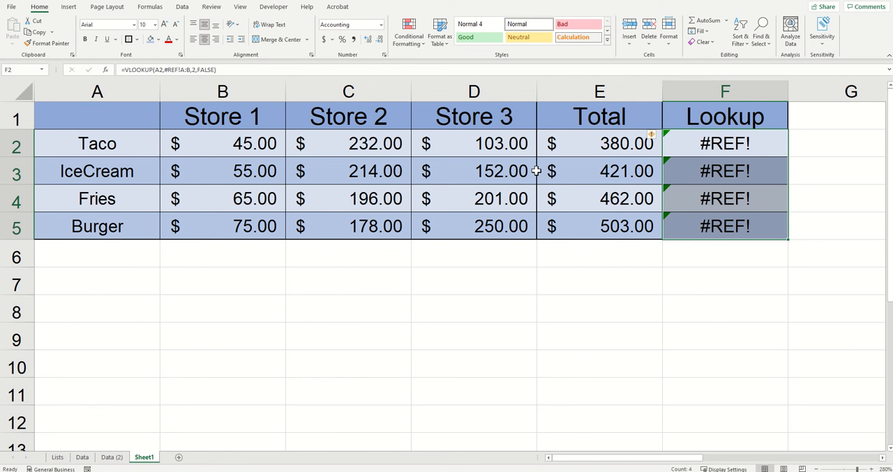
key(ctrl+z)
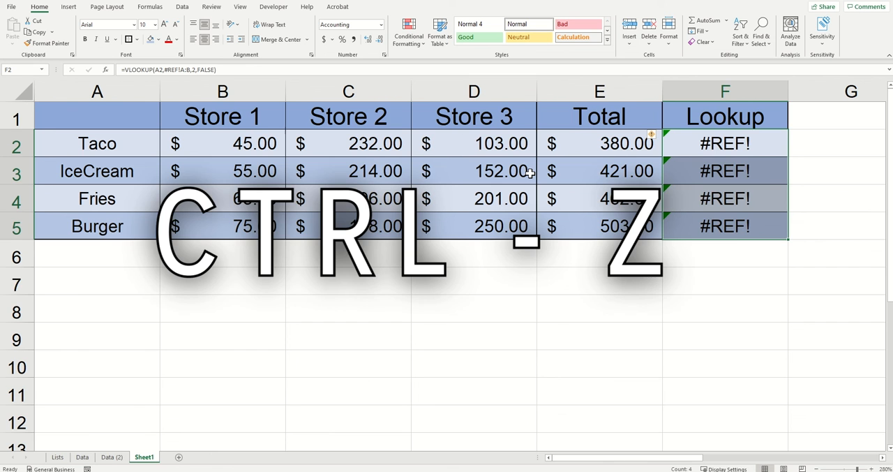
key(ctrl+z)
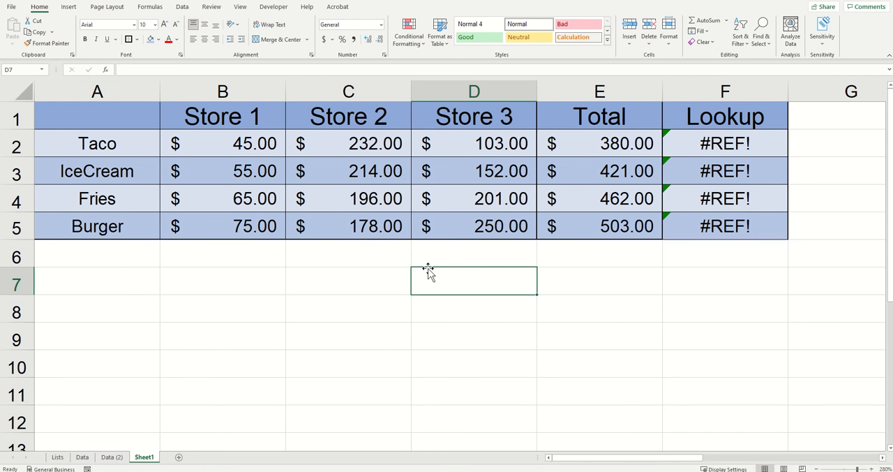